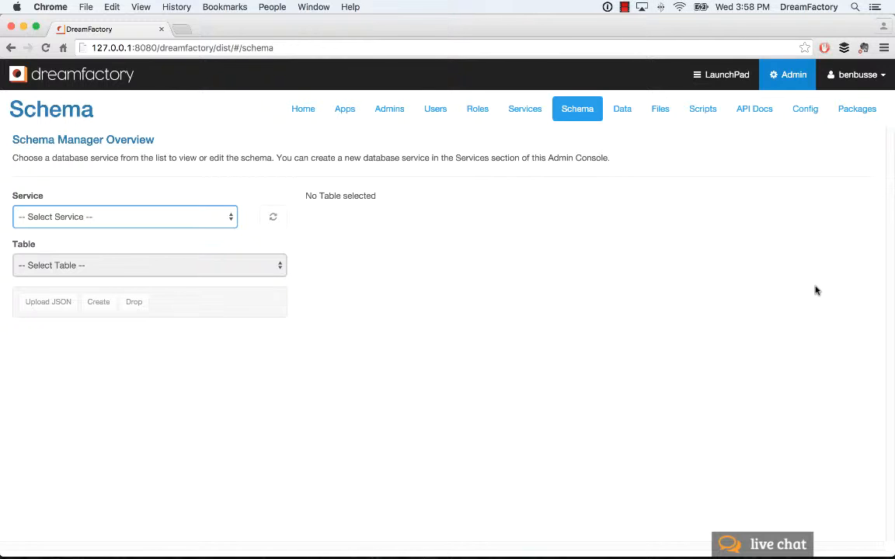
{"action": "mouse_move", "coordinate": [756, 371]}
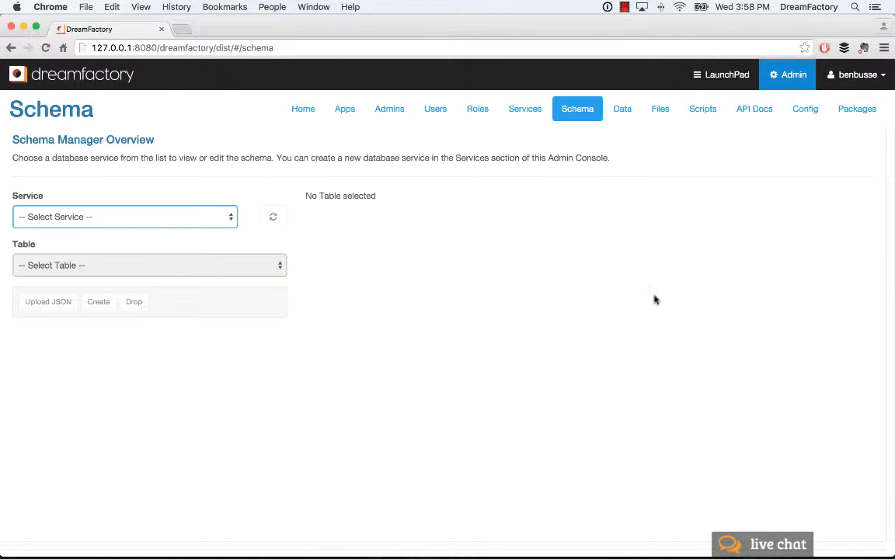
{"action": "mouse_move", "coordinate": [523, 110]}
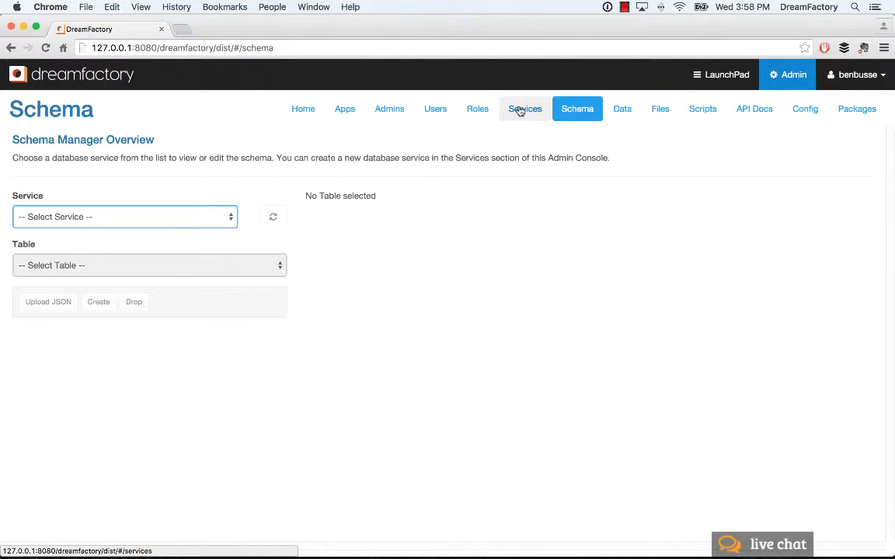
{"action": "mouse_move", "coordinate": [433, 278]}
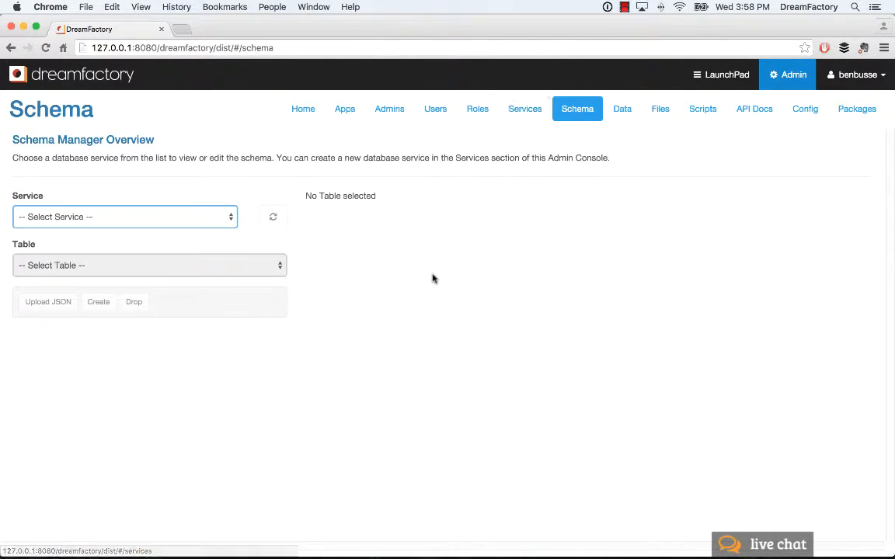
Step: Select the Local SQL Database service and its Contact table for schema viewing
{"action": "left_click", "coordinate": [124, 217]}
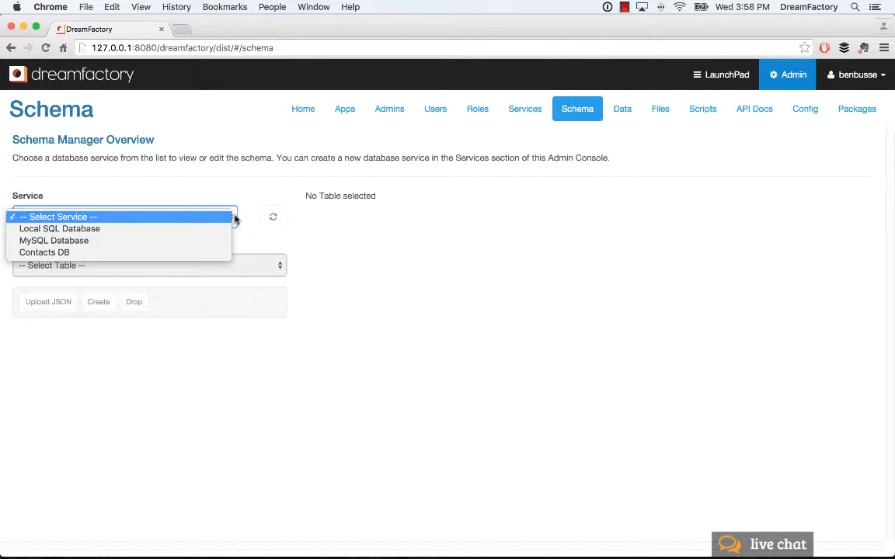
{"action": "mouse_move", "coordinate": [172, 242]}
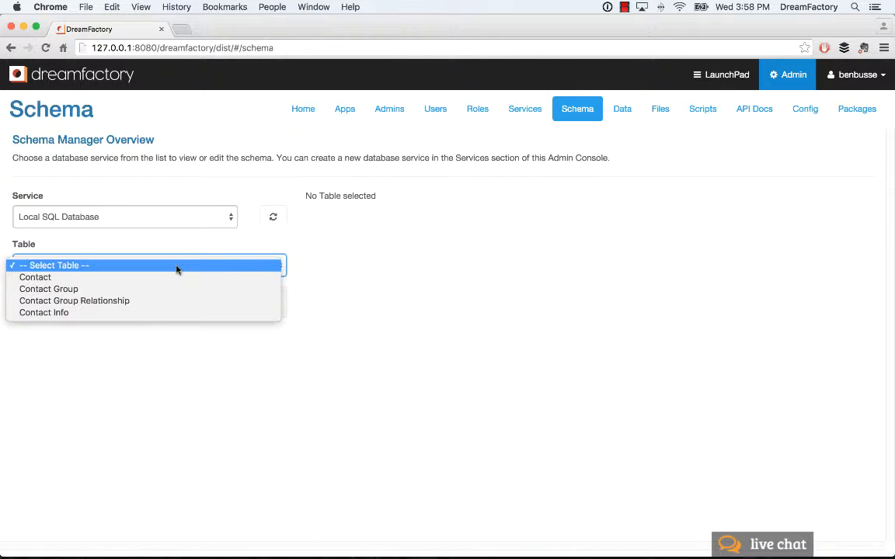
{"action": "mouse_move", "coordinate": [165, 232]}
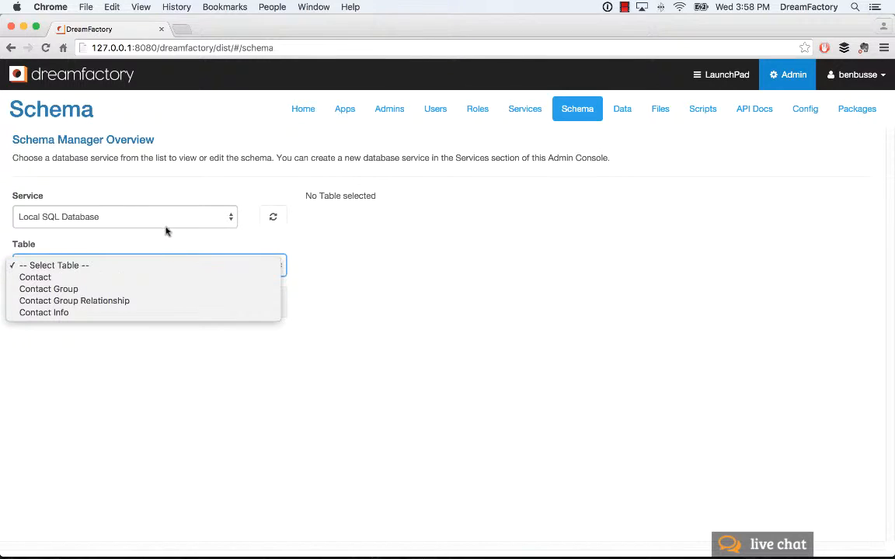
{"action": "mouse_move", "coordinate": [148, 265]}
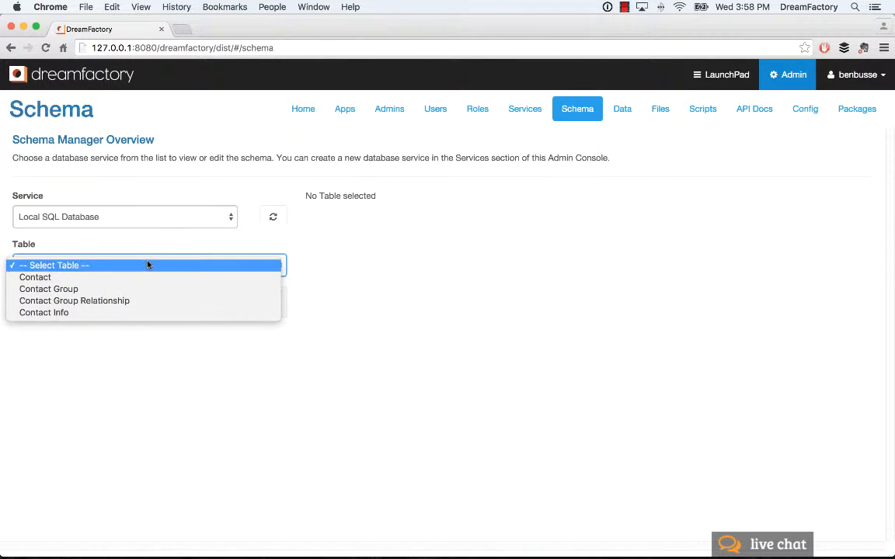
{"action": "left_click", "coordinate": [35, 277]}
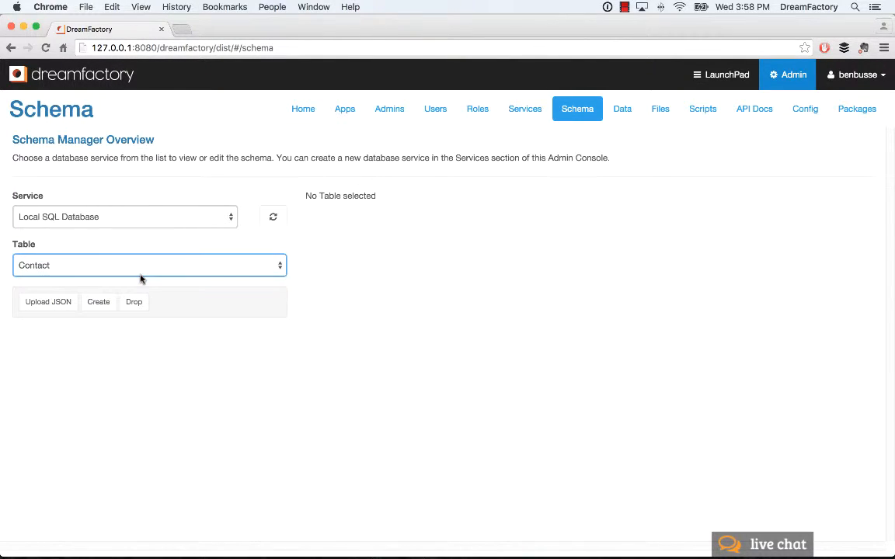
Step: Load the Contact table and review its seven fields and three relationships
{"action": "left_click", "coordinate": [149, 265]}
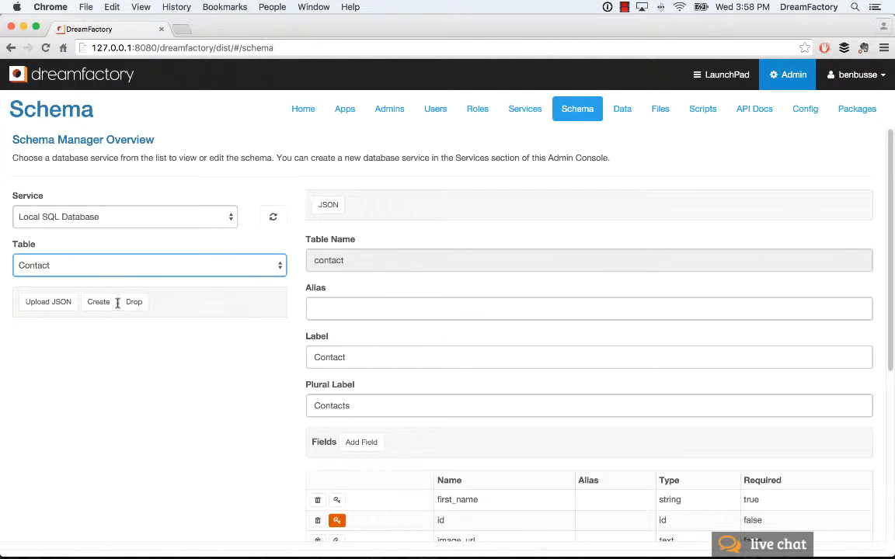
{"action": "mouse_move", "coordinate": [63, 331]}
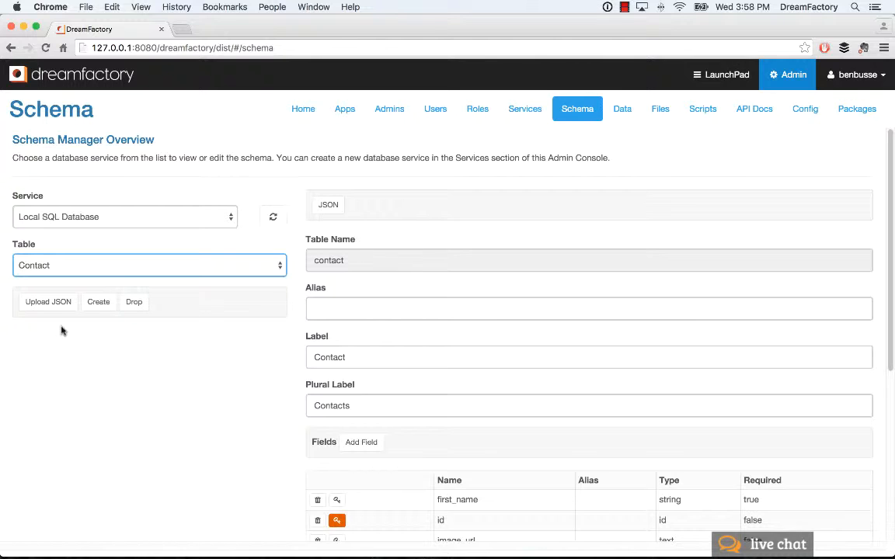
{"action": "mouse_move", "coordinate": [228, 357]}
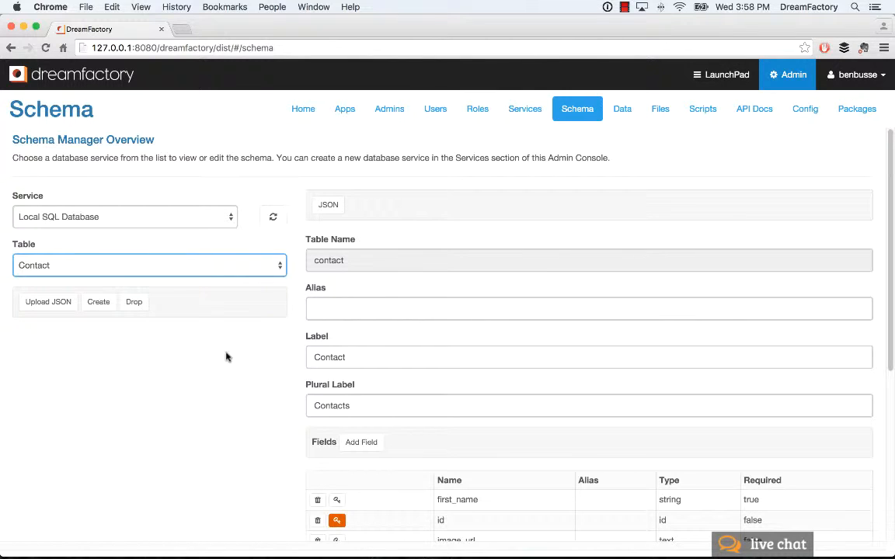
{"action": "mouse_move", "coordinate": [86, 265]}
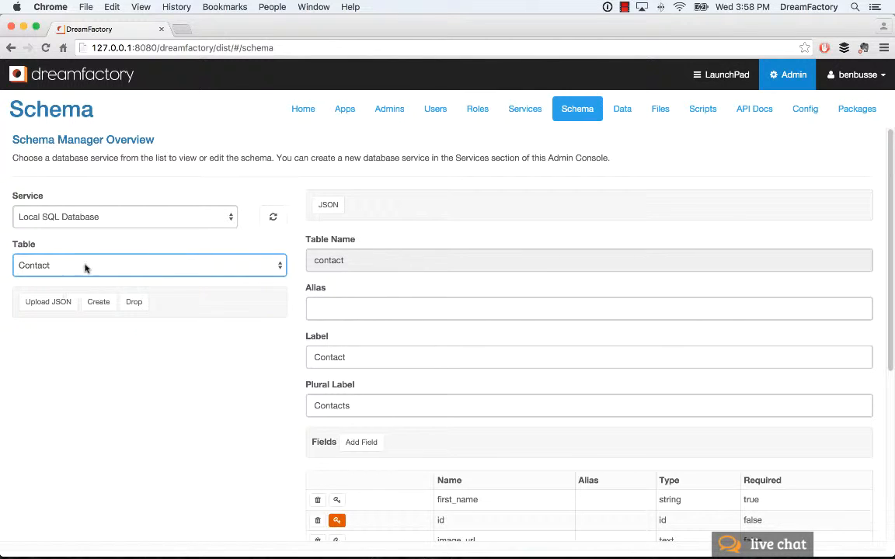
{"action": "scroll", "scroll_direction": "down", "scroll_amount": 3}
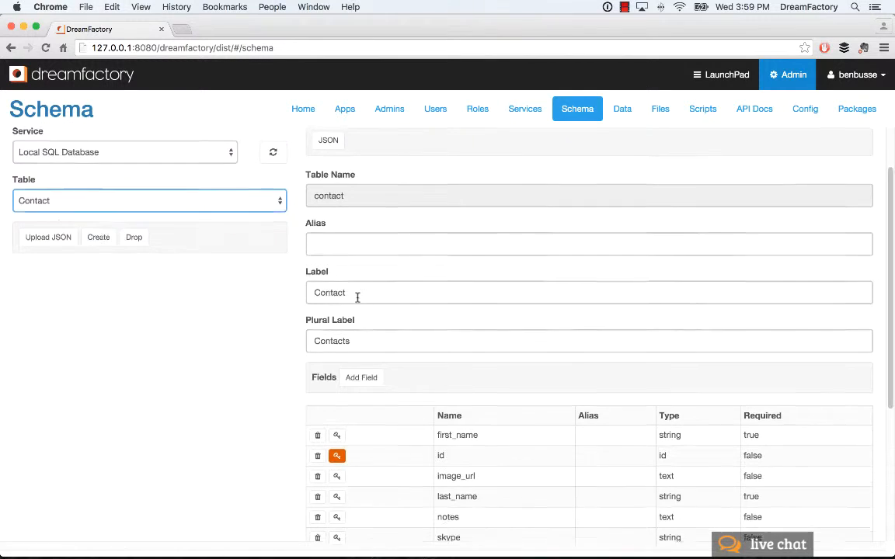
{"action": "scroll", "scroll_direction": "down", "scroll_amount": 3}
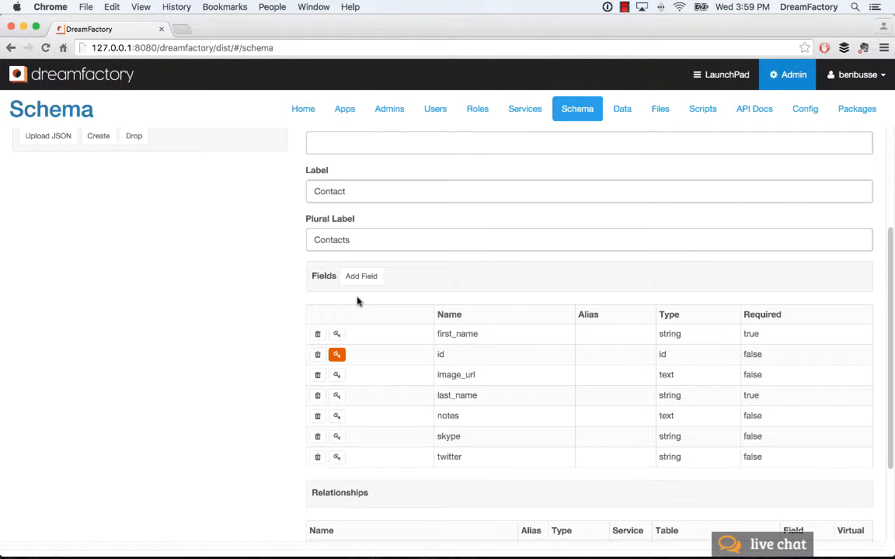
{"action": "scroll", "scroll_direction": "down", "scroll_amount": 3}
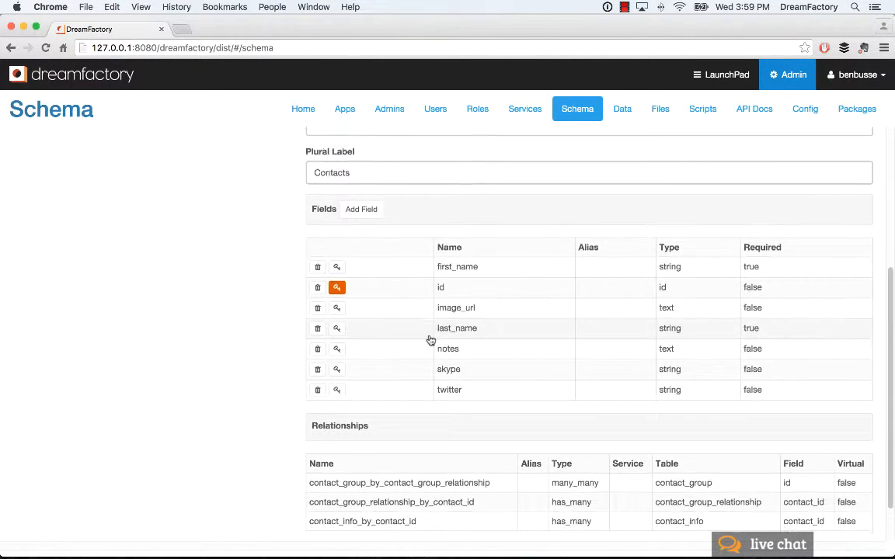
{"action": "scroll", "scroll_direction": "down", "scroll_amount": 3}
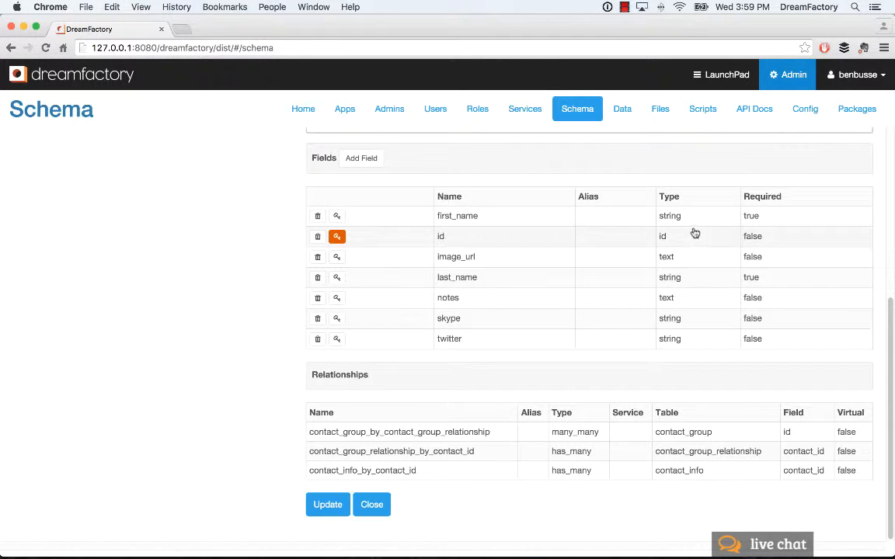
{"action": "mouse_move", "coordinate": [569, 267]}
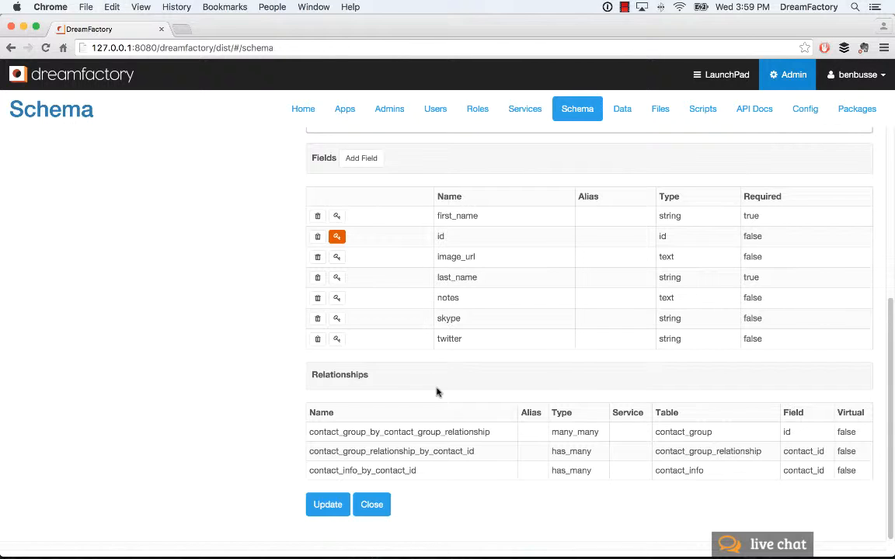
{"action": "mouse_move", "coordinate": [442, 451]}
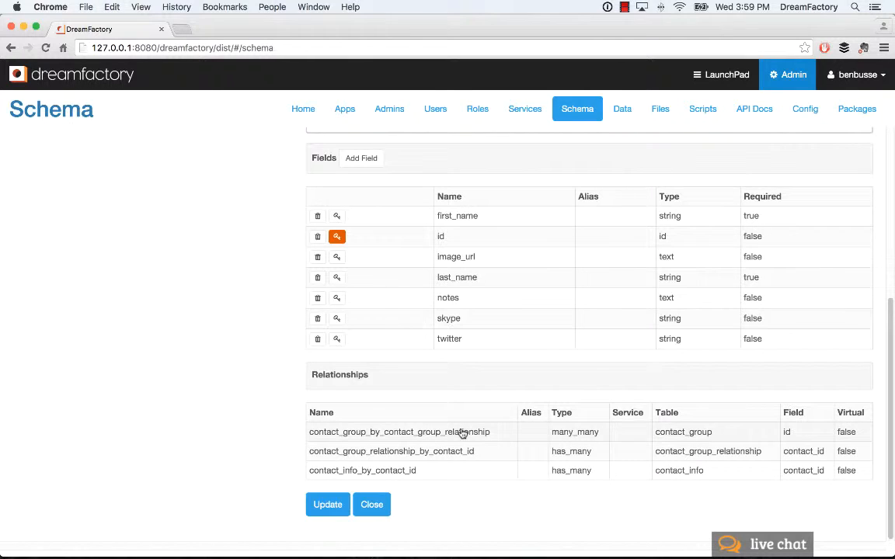
{"action": "scroll", "scroll_direction": "up", "scroll_amount": 3}
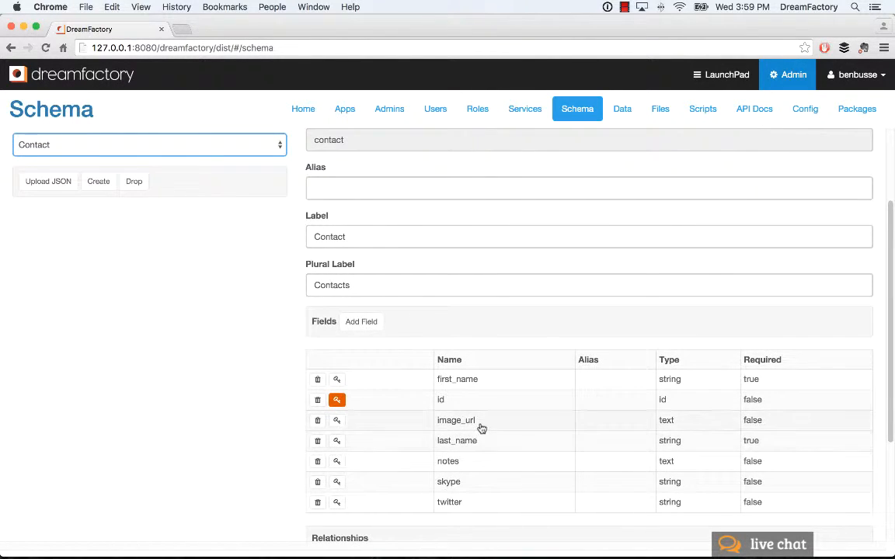
{"action": "left_click", "coordinate": [456, 420]}
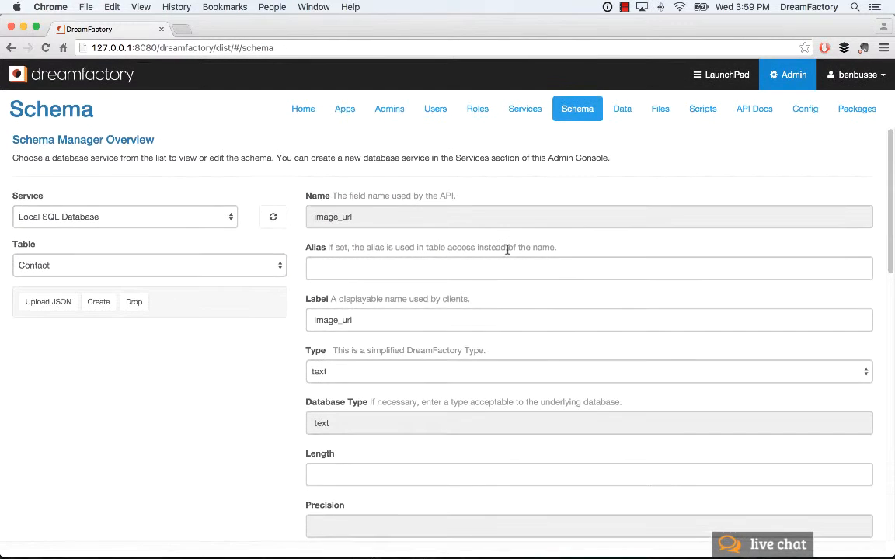
{"action": "scroll", "scroll_direction": "down", "scroll_amount": 3}
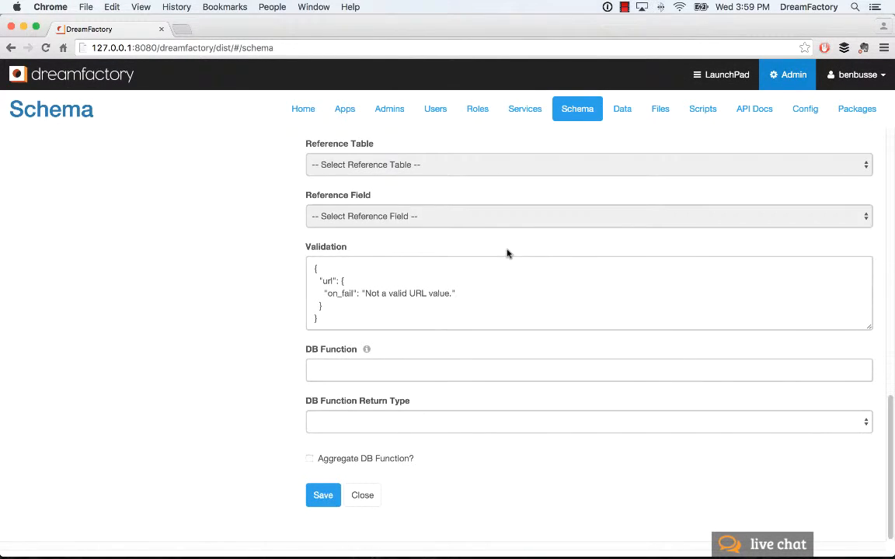
{"action": "left_click", "coordinate": [362, 495]}
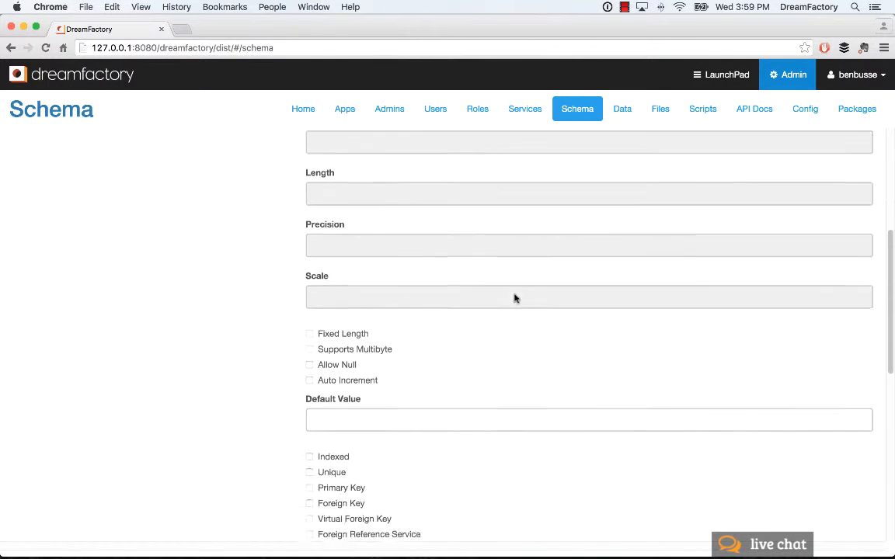
{"action": "scroll", "scroll_direction": "down", "scroll_amount": 3}
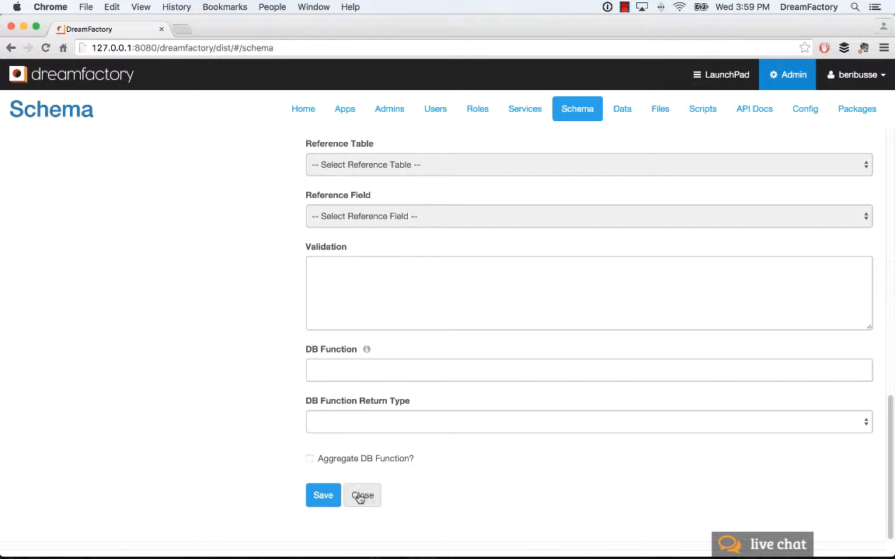
{"action": "left_click", "coordinate": [362, 495]}
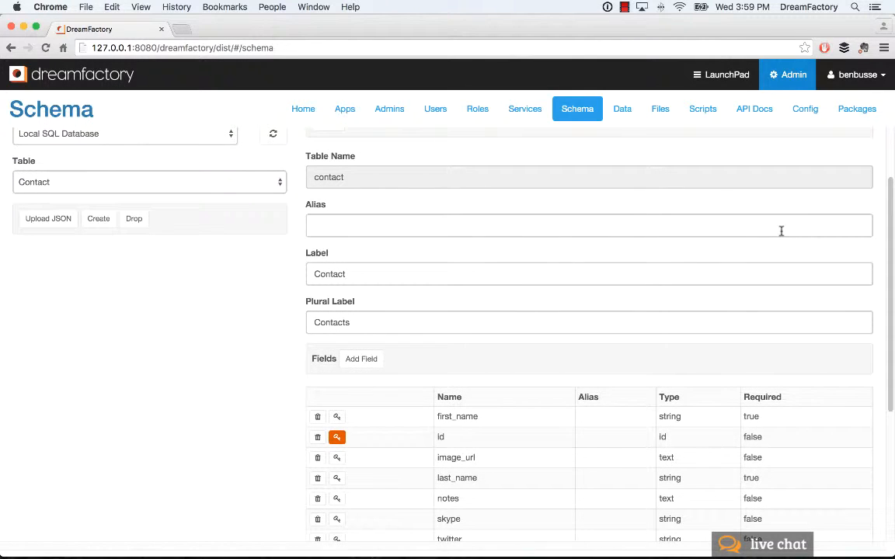
{"action": "mouse_move", "coordinate": [777, 222]}
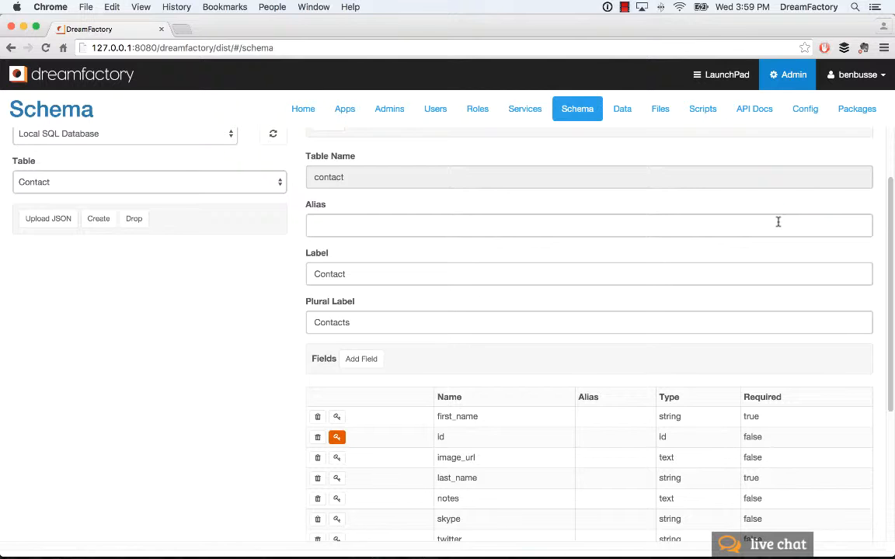
{"action": "mouse_move", "coordinate": [746, 117]}
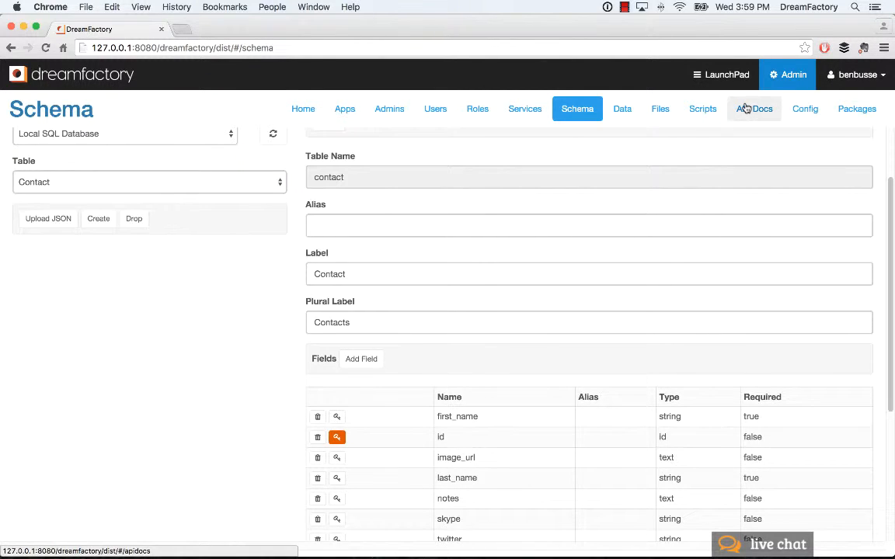
{"action": "mouse_move", "coordinate": [251, 263]}
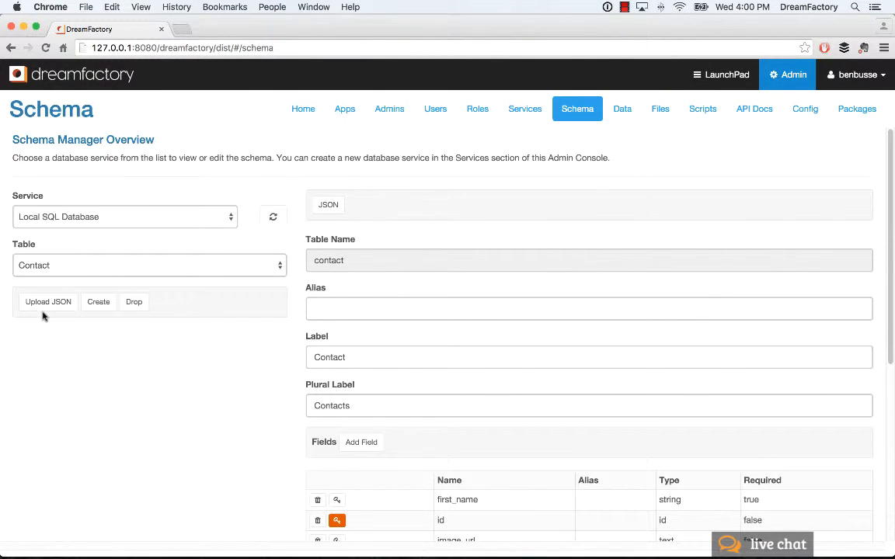
Step: Open the Upload JSON sample editor, discarding unsaved changes
{"action": "left_click", "coordinate": [47, 302]}
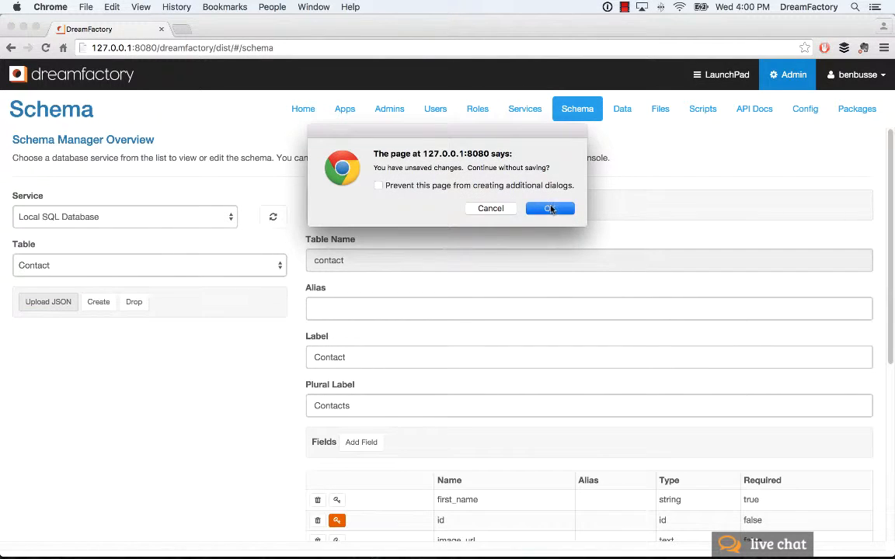
{"action": "left_click", "coordinate": [550, 208]}
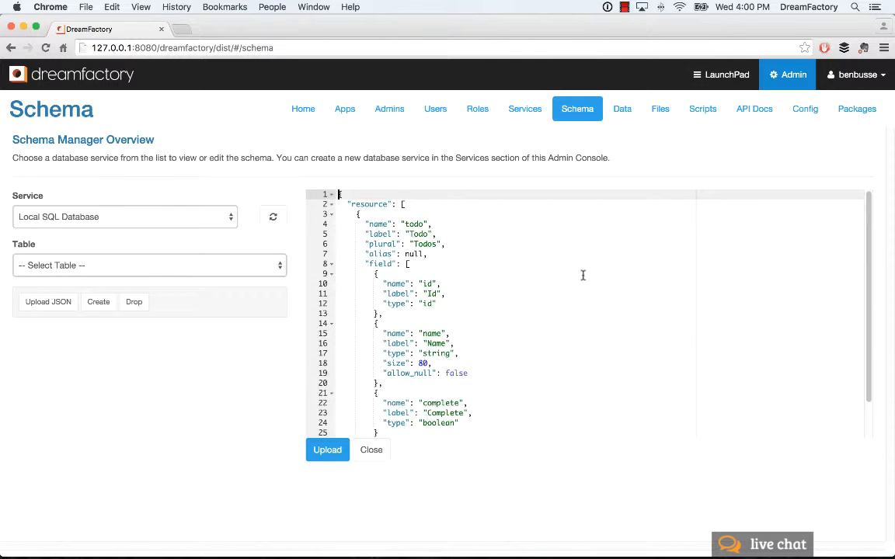
{"action": "mouse_move", "coordinate": [577, 273]}
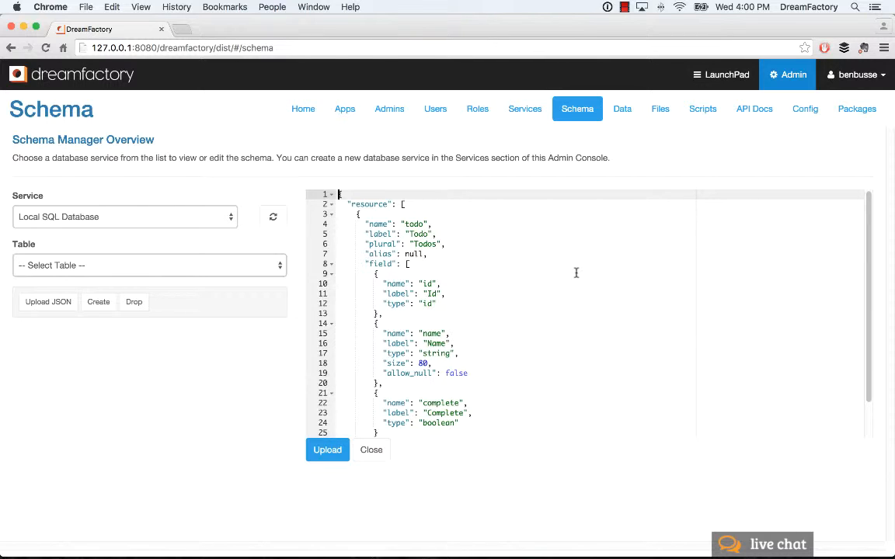
{"action": "mouse_move", "coordinate": [133, 302]}
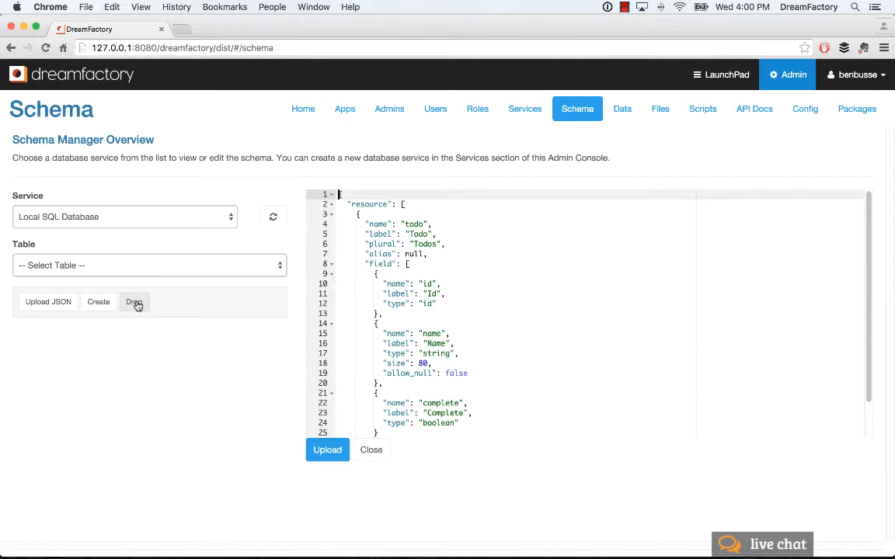
Step: Reload the Contact table from the Table dropdown, discarding the unsaved todo JSON
{"action": "left_click", "coordinate": [149, 265]}
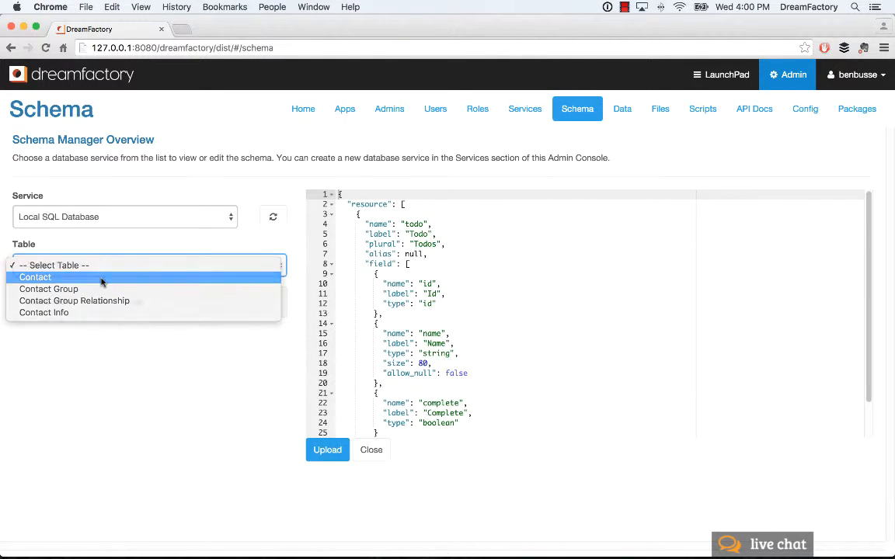
{"action": "left_click", "coordinate": [35, 277]}
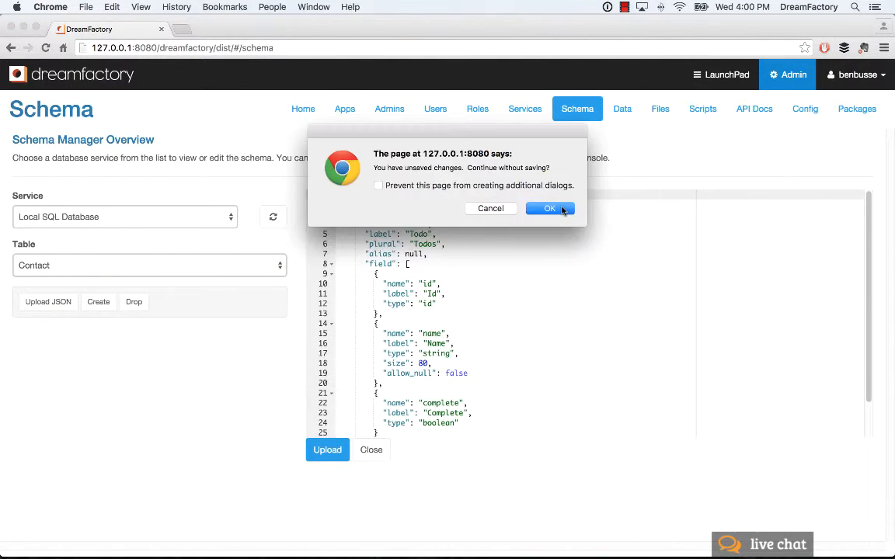
{"action": "left_click", "coordinate": [550, 208]}
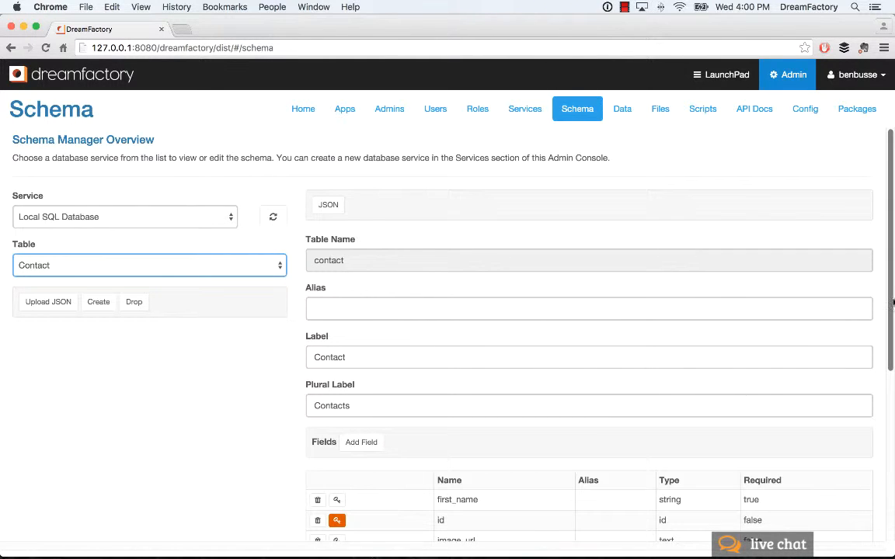
{"action": "mouse_move", "coordinate": [860, 242]}
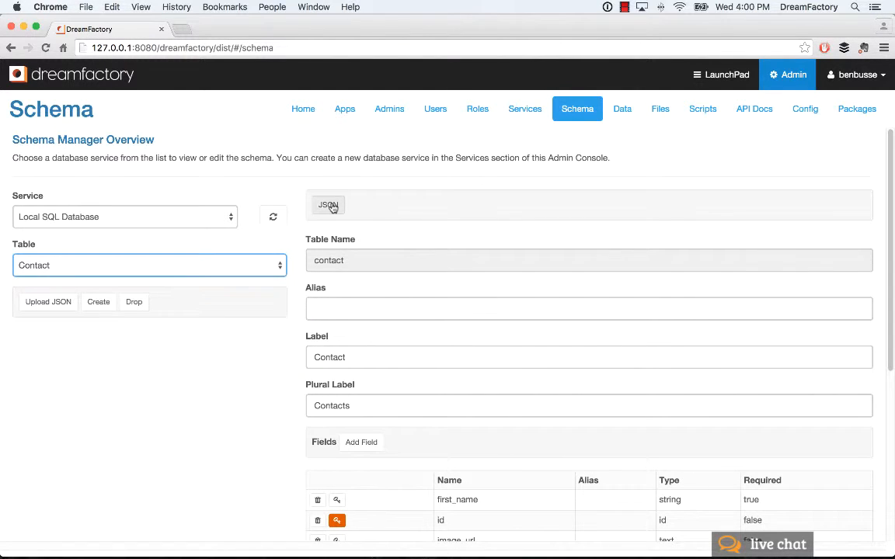
Step: Review the Contact table's roughly 326-line JSON definition and validate it
{"action": "left_click", "coordinate": [328, 205]}
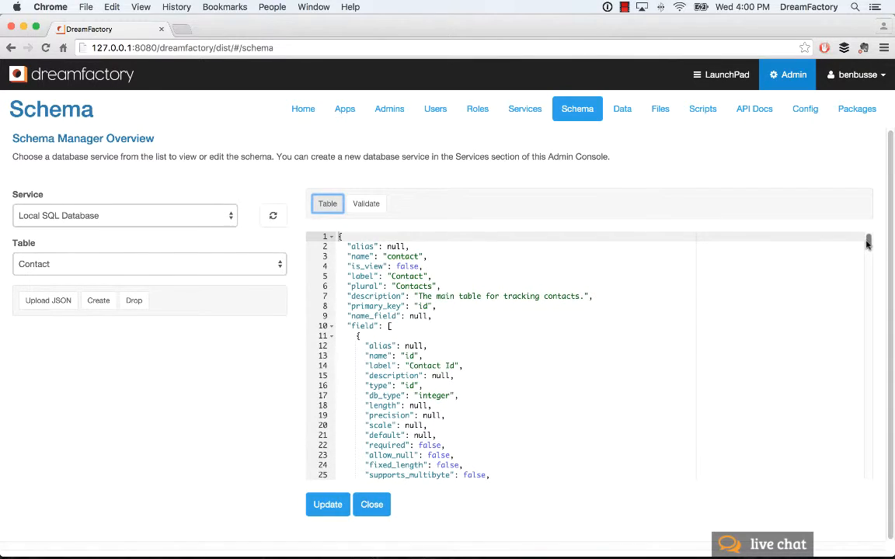
{"action": "scroll", "scroll_direction": "down", "scroll_amount": 3}
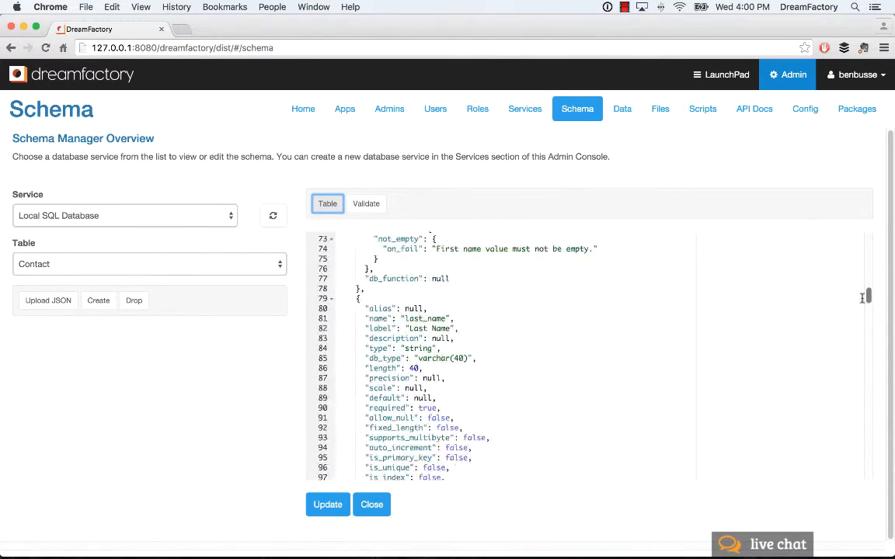
{"action": "scroll", "scroll_direction": "down", "scroll_amount": 3}
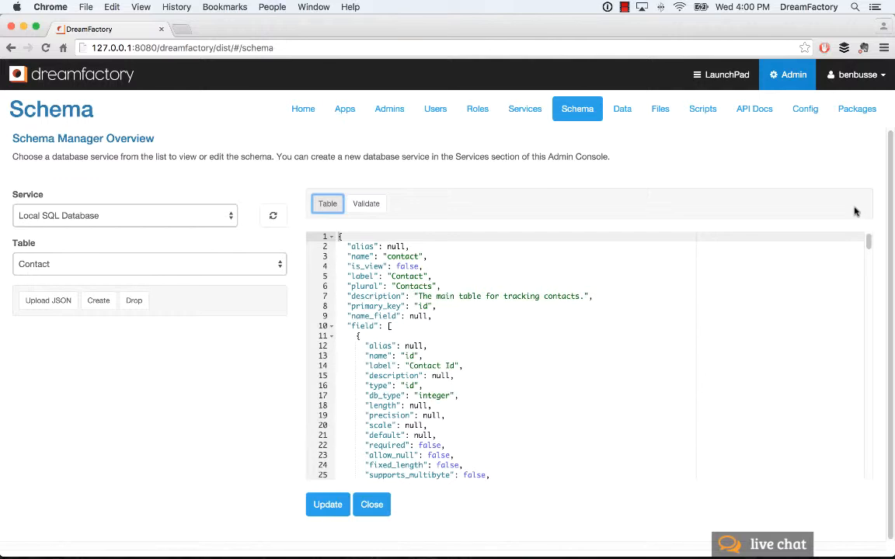
{"action": "scroll", "scroll_direction": "down", "scroll_amount": 3}
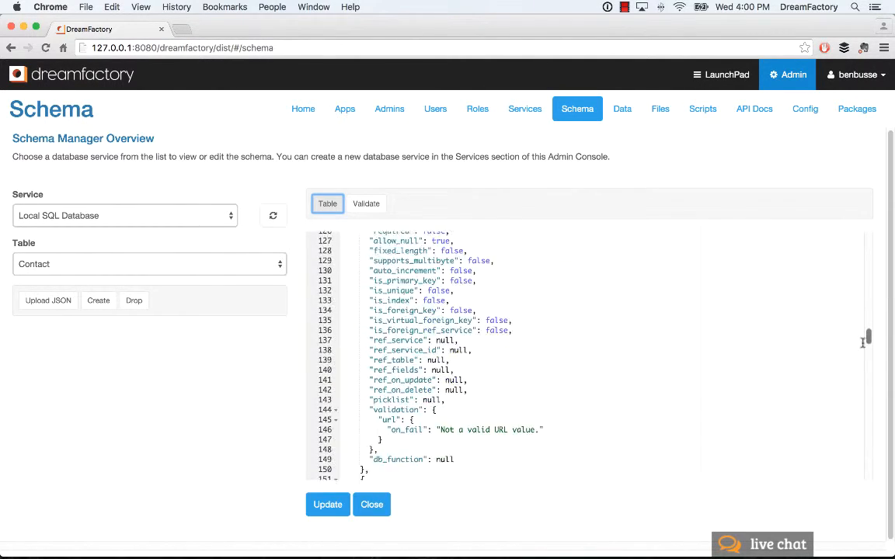
{"action": "scroll", "scroll_direction": "down", "scroll_amount": 3}
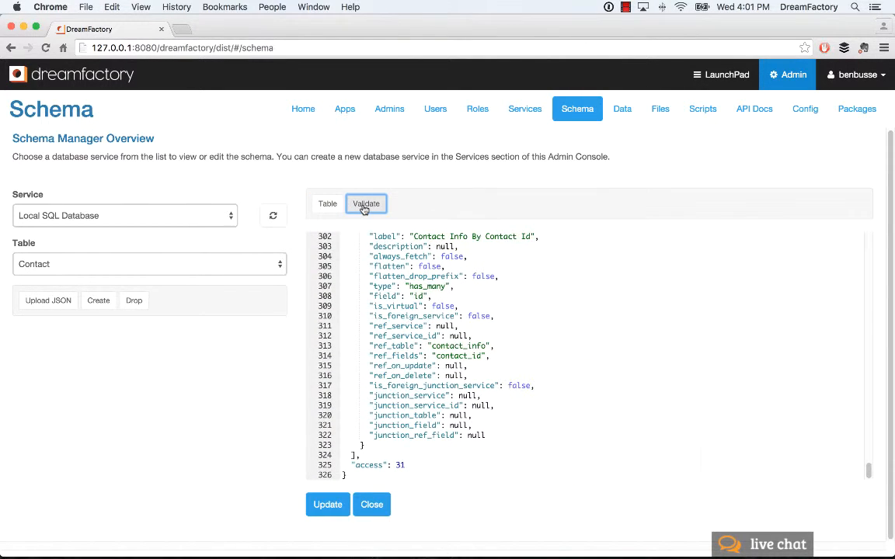
{"action": "left_click", "coordinate": [366, 204]}
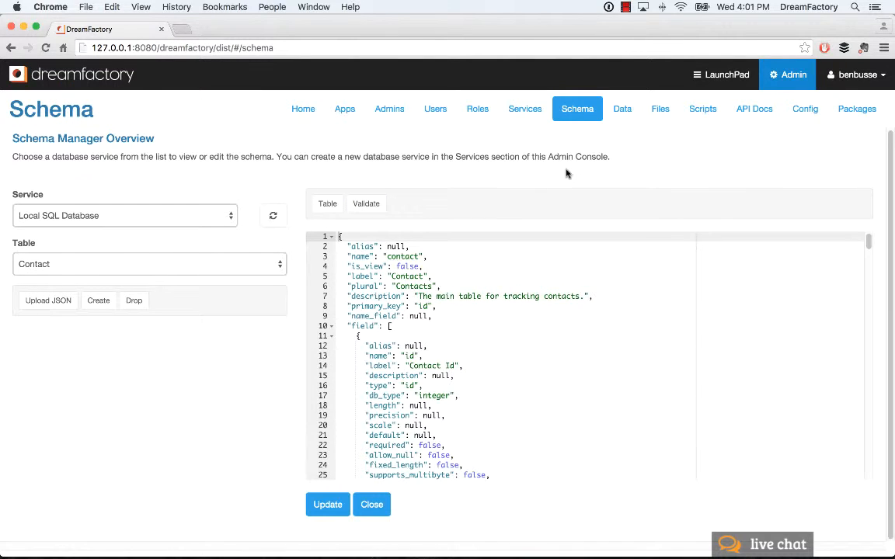
Step: Close the JSON editor, leaving Local SQL Database as the service unchanged
{"action": "left_click", "coordinate": [372, 505]}
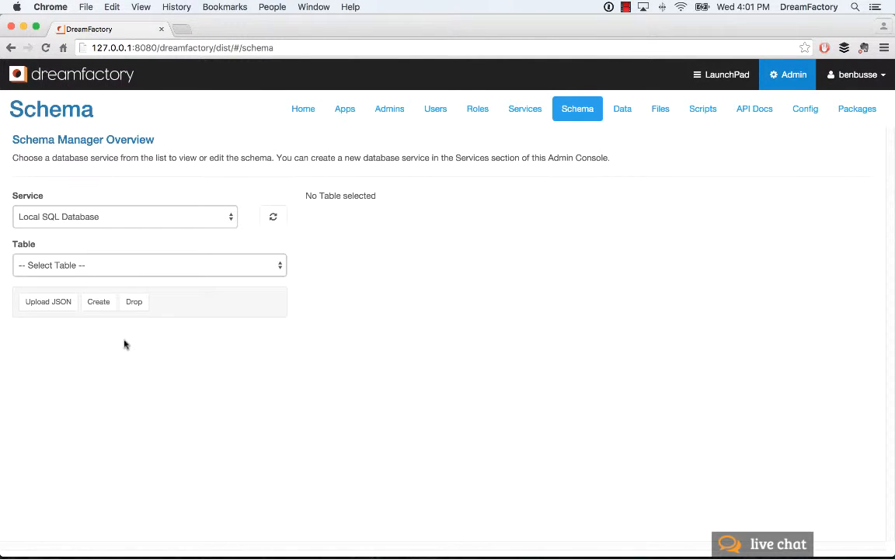
{"action": "left_click", "coordinate": [125, 217]}
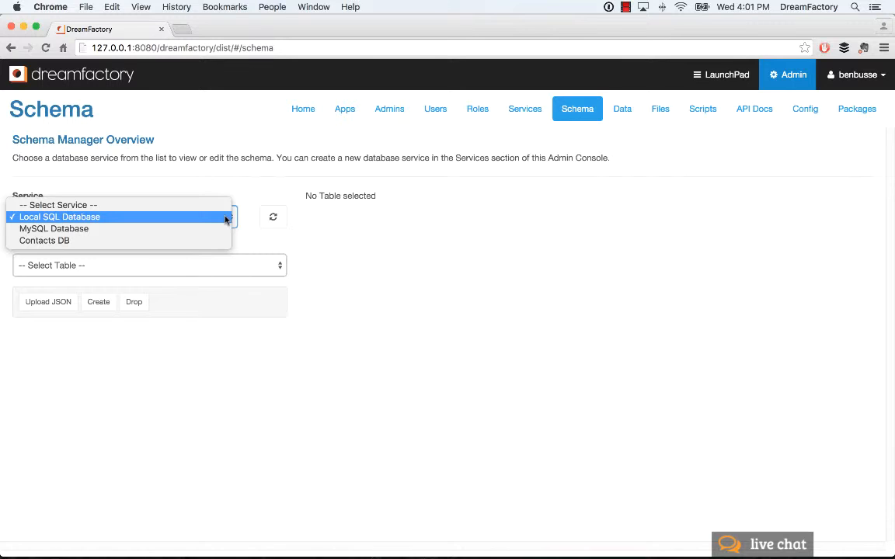
{"action": "mouse_move", "coordinate": [218, 433]}
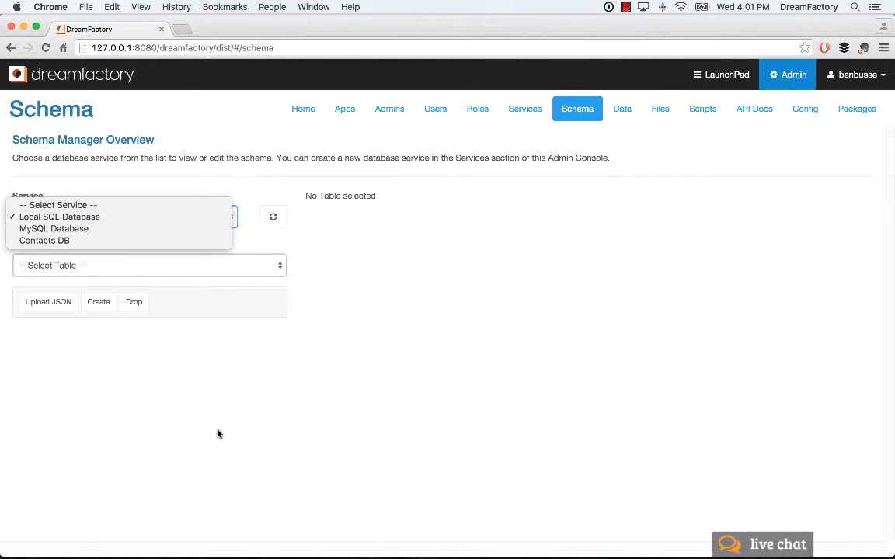
{"action": "left_click", "coordinate": [59, 216]}
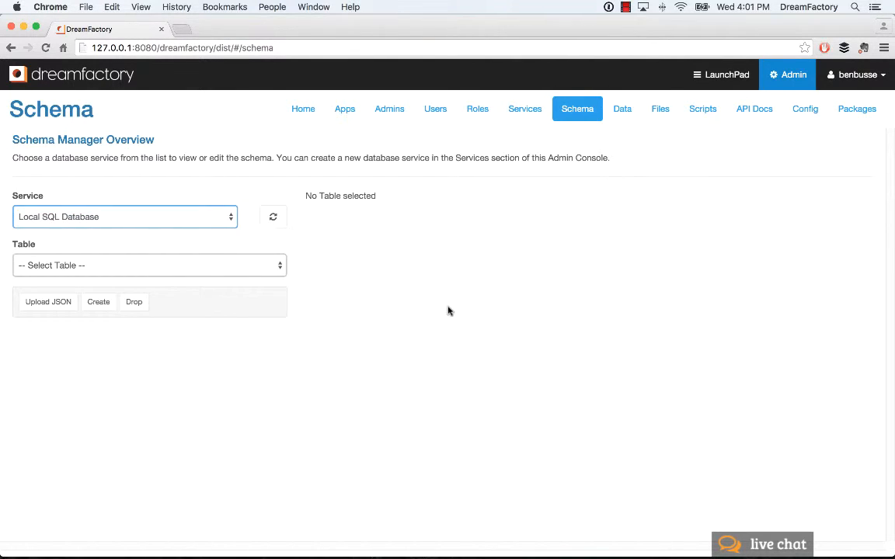
{"action": "mouse_move", "coordinate": [454, 308]}
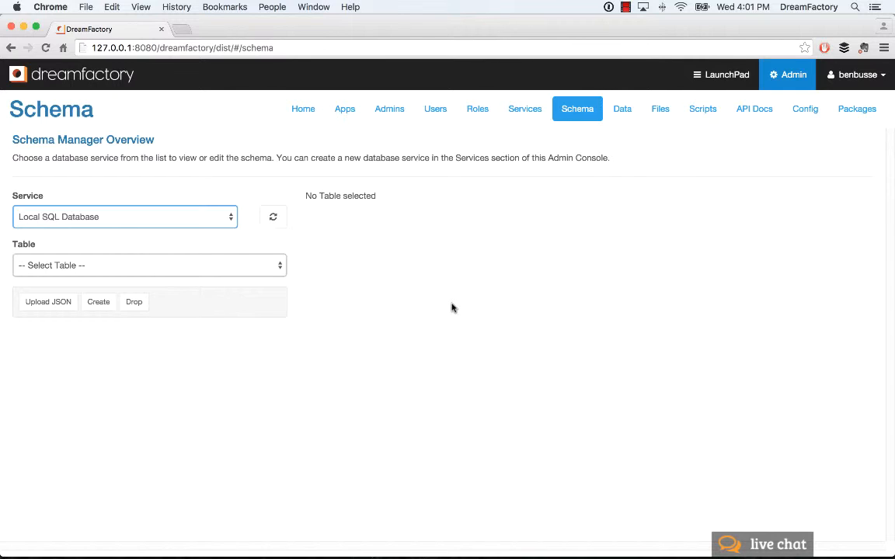
{"action": "mouse_move", "coordinate": [539, 115]}
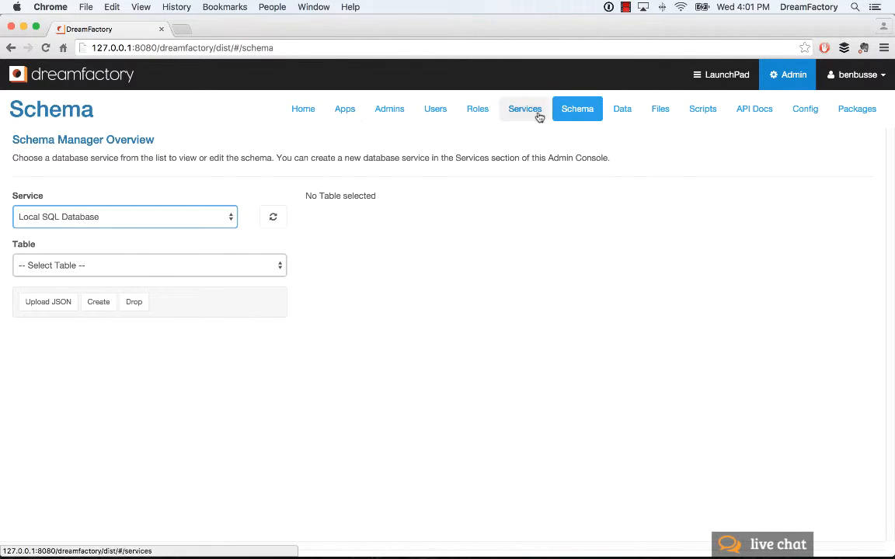